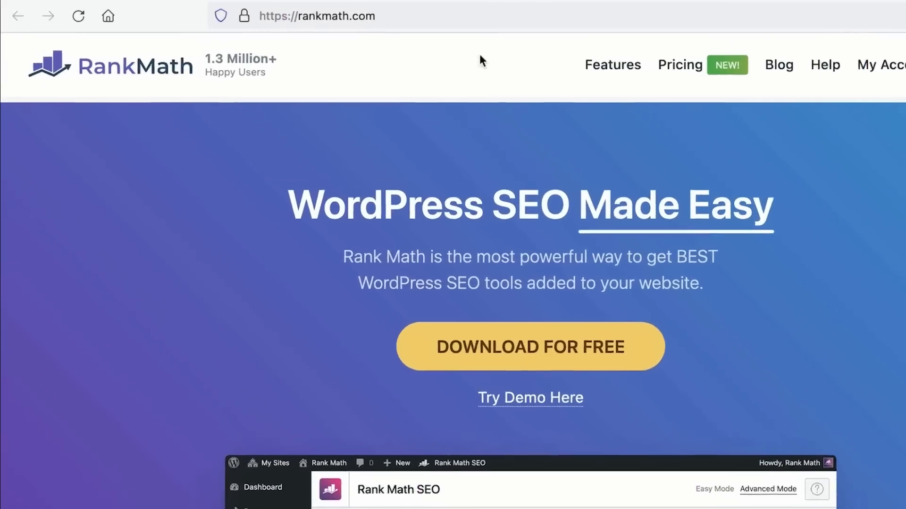
# Step: Edit the address to rankmath.com/robots.tx, beginning the robots.txt path
pyautogui.click(317, 16)
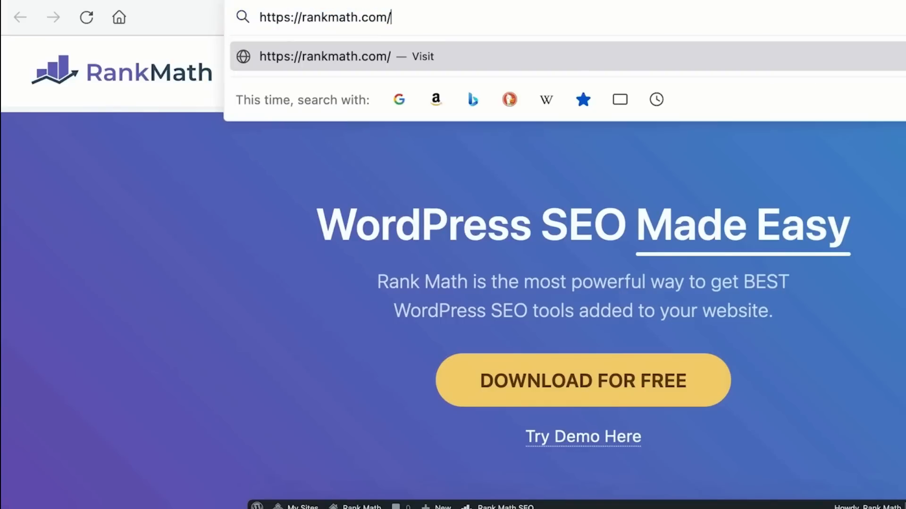
pyautogui.write('robots.tx')
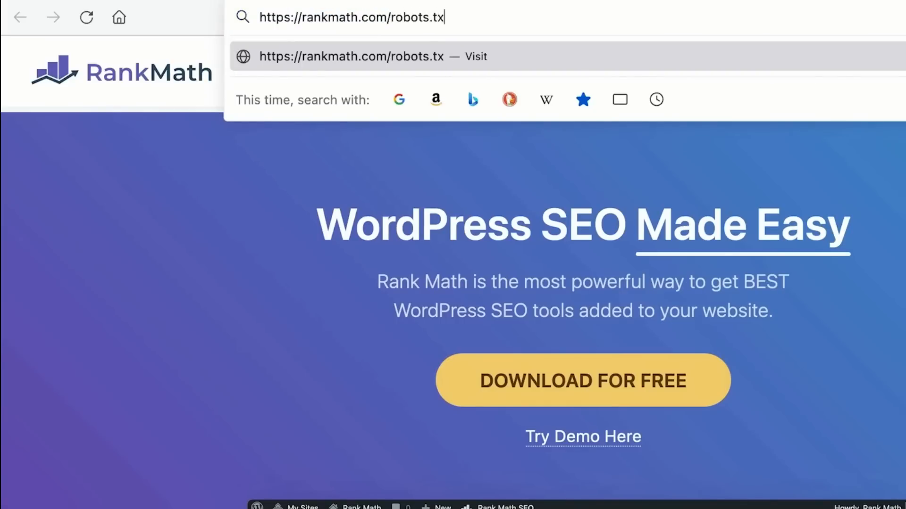